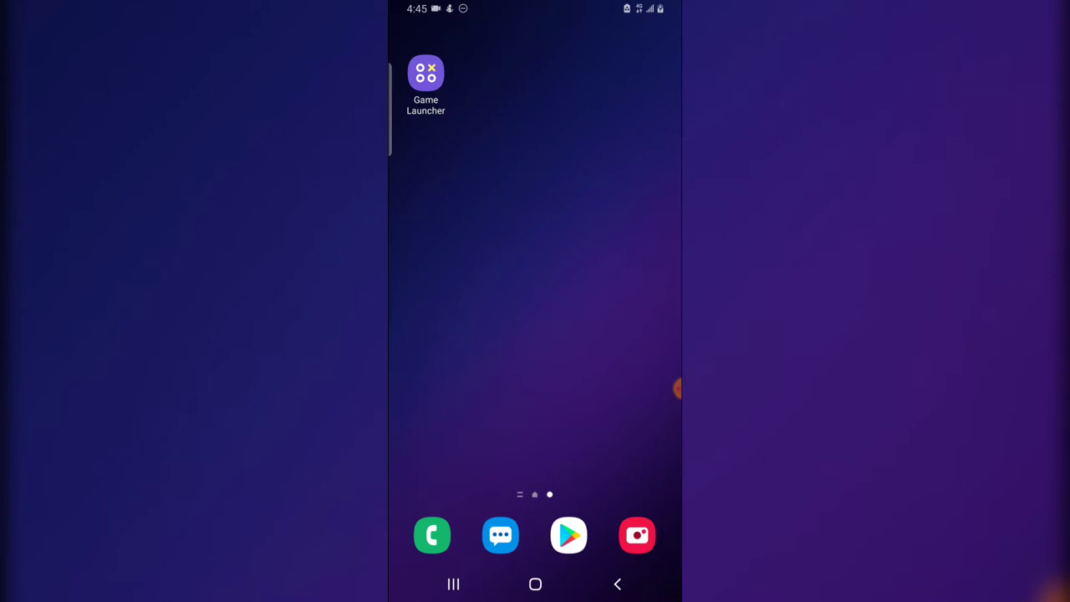
Step: Scroll through the app drawer and dashboard to reach the 'Playing till I get tired' video's actions
scroll("up", 3)
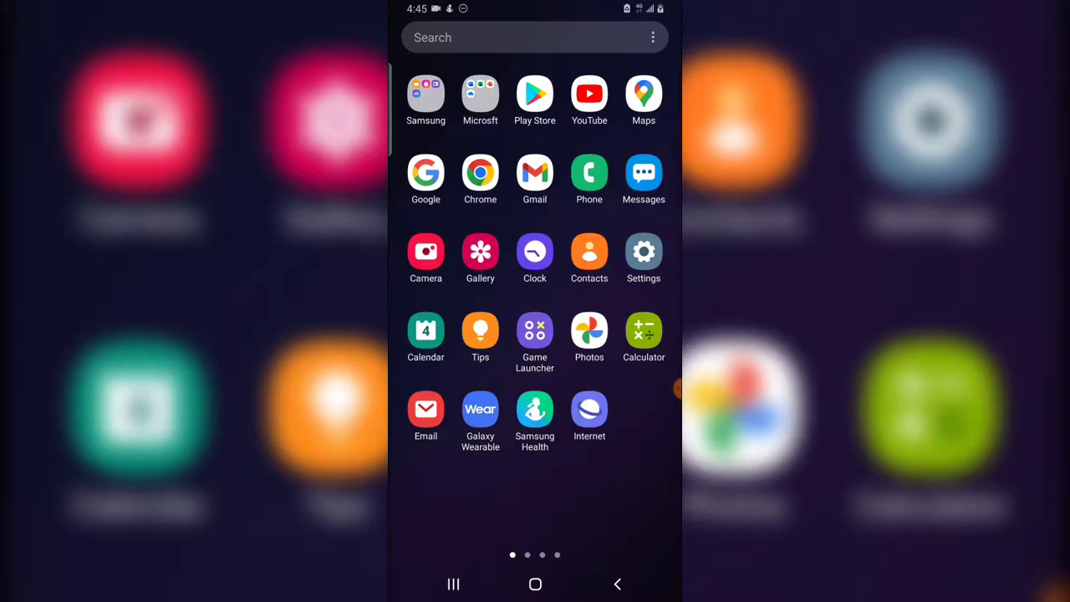
scroll("left", 3)
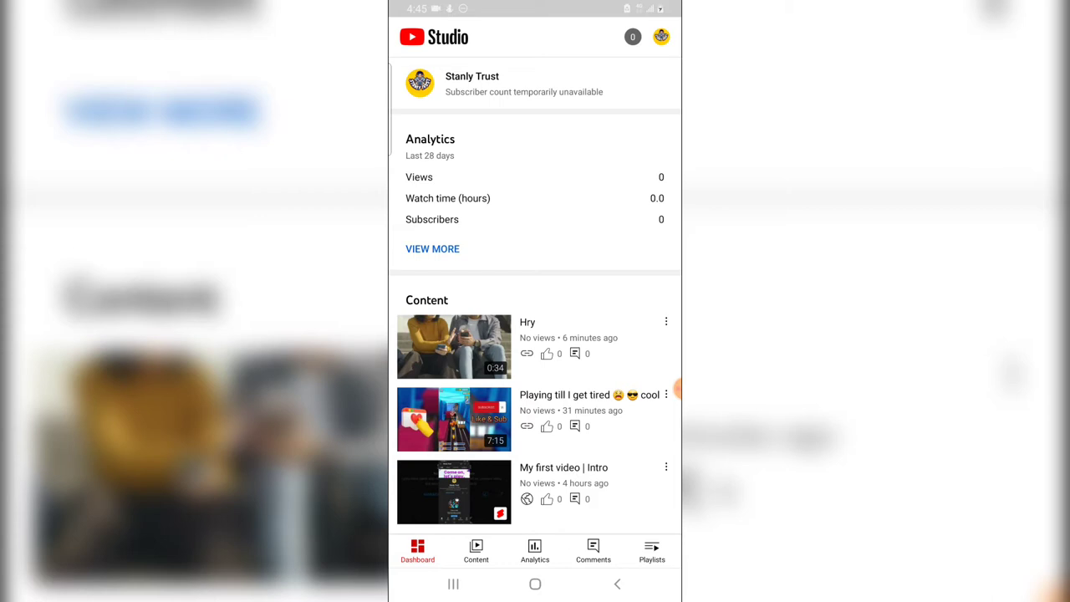
scroll("up", 3)
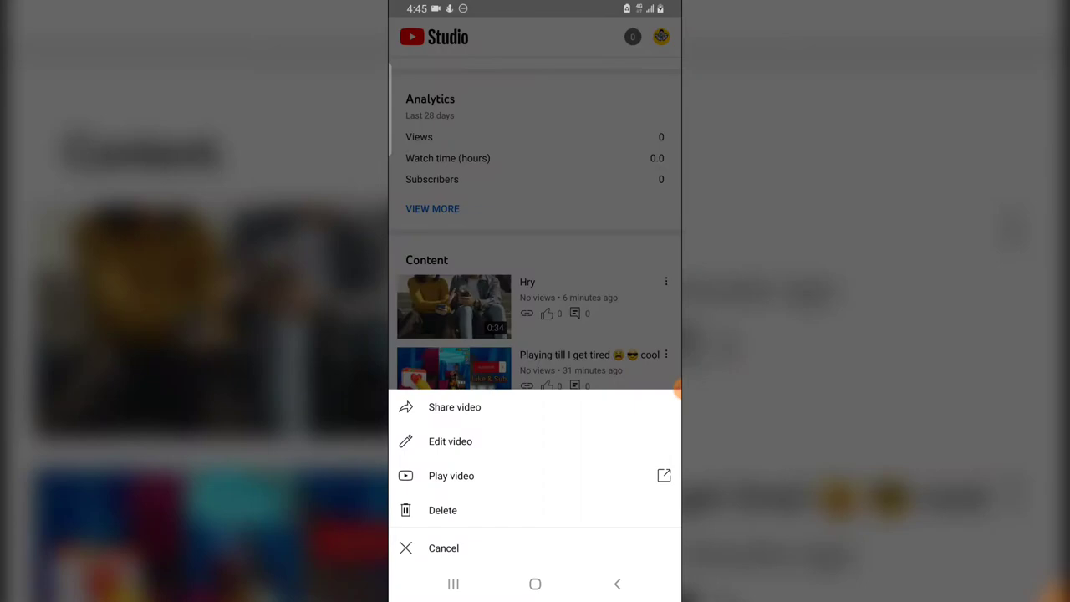
Step: Attempt a custom thumbnail on the video, dismiss the account-verification notice and return to the dashboard
left_click(450, 441)
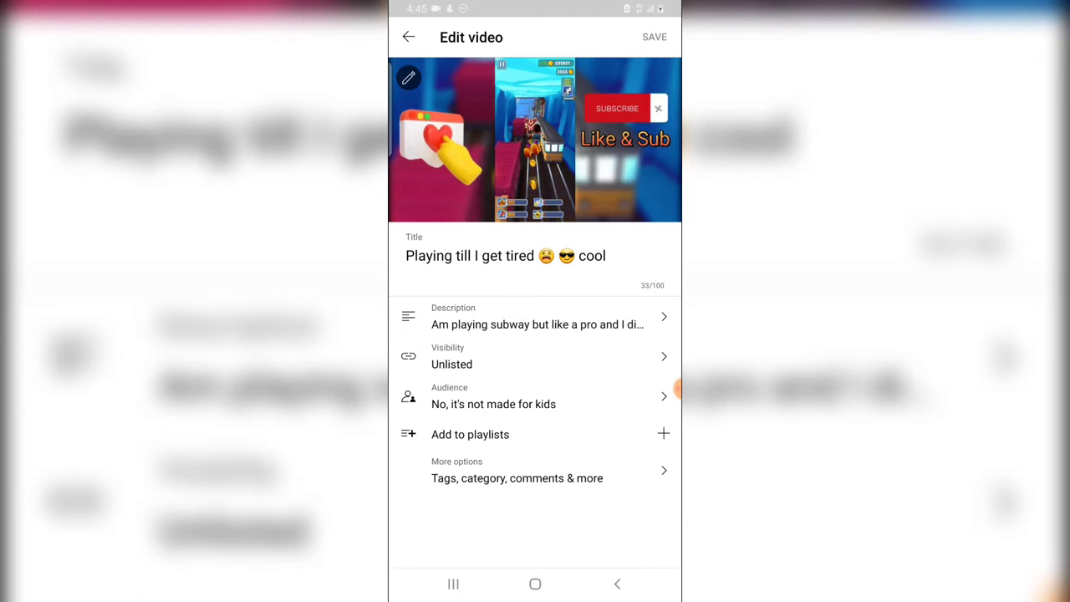
left_click(408, 77)
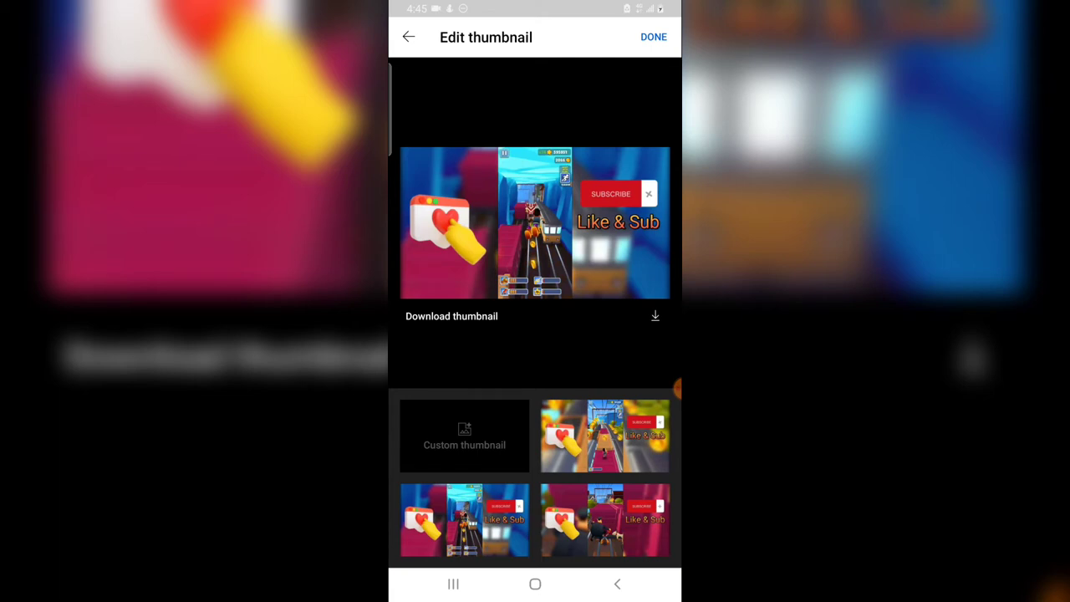
left_click(465, 434)
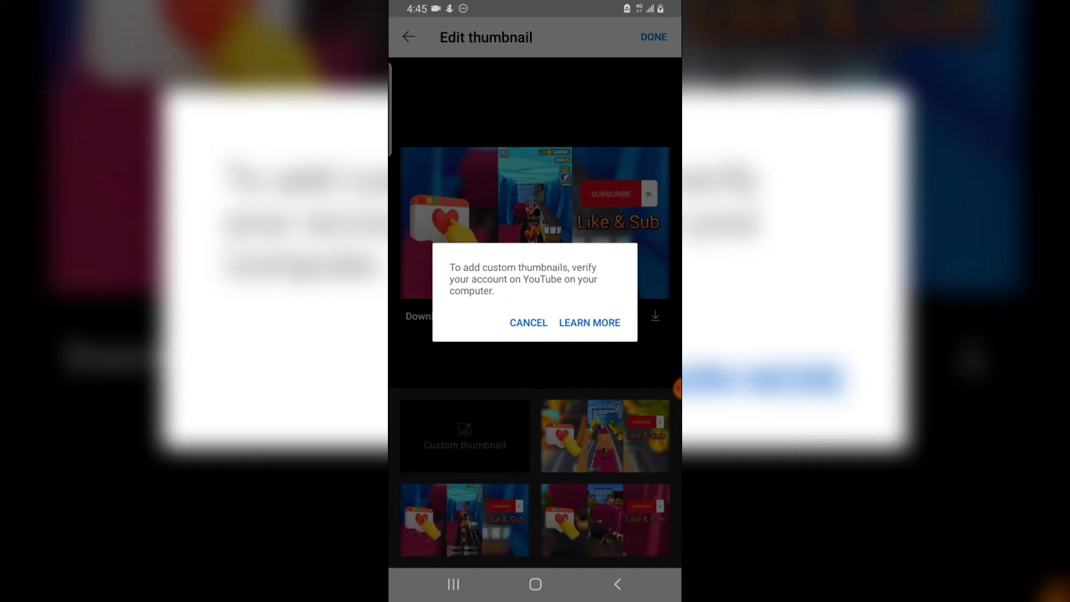
left_click(529, 323)
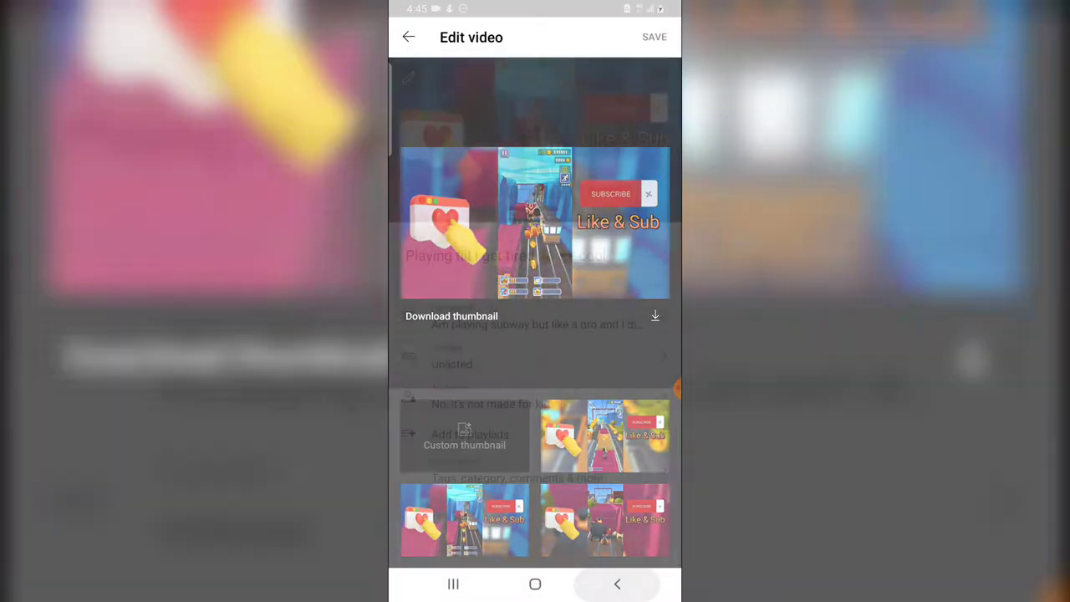
left_click(408, 37)
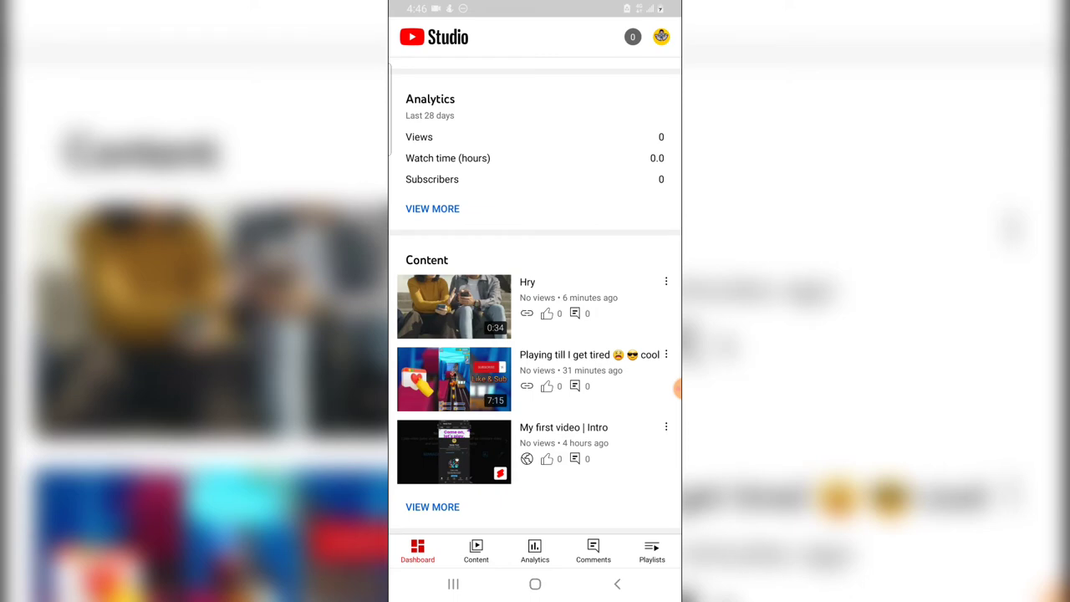
Step: Load studio.youtube.com in a new Chrome tab as the desktop site and continue into Studio
left_click(453, 583)
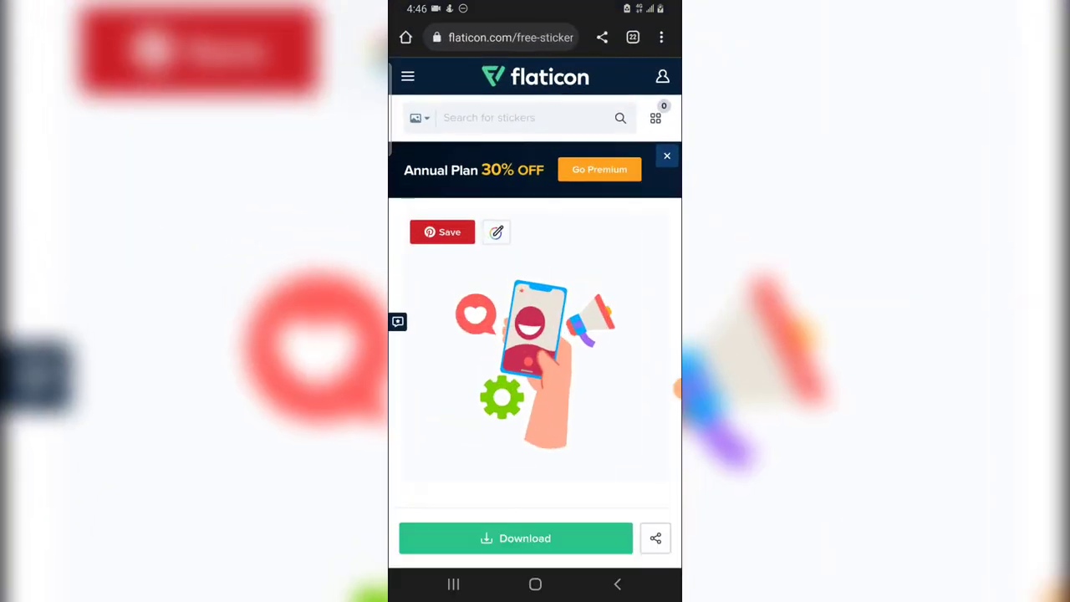
left_click(662, 36)
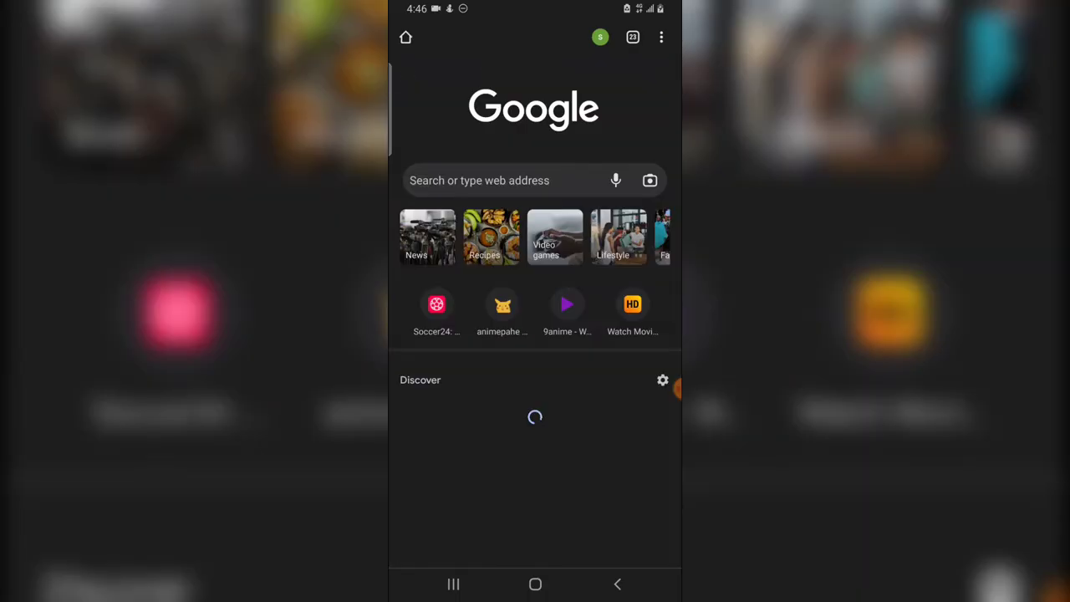
left_click(535, 180)
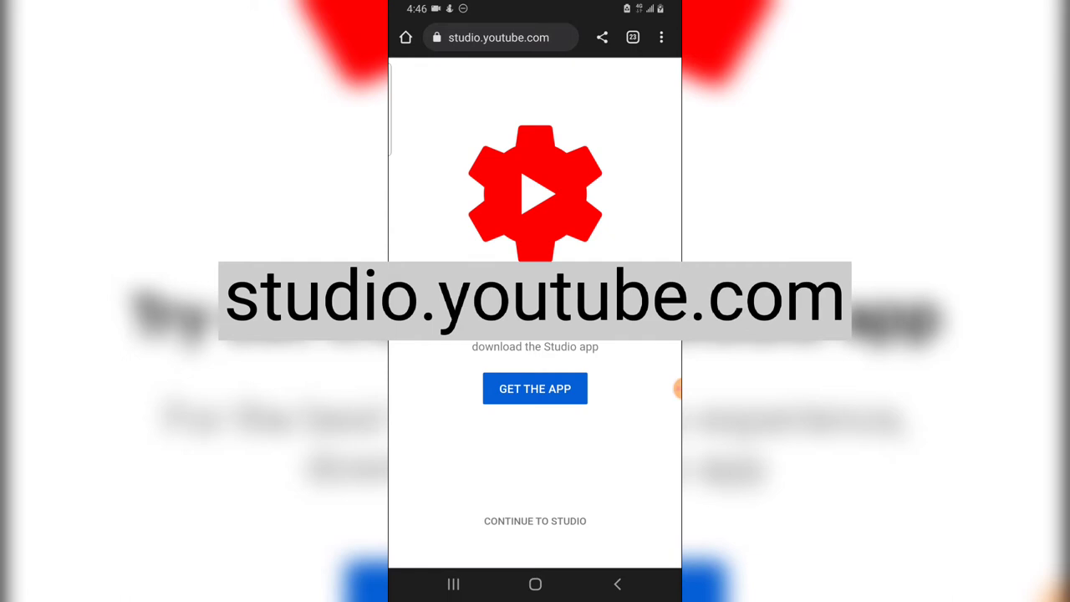
left_click(660, 36)
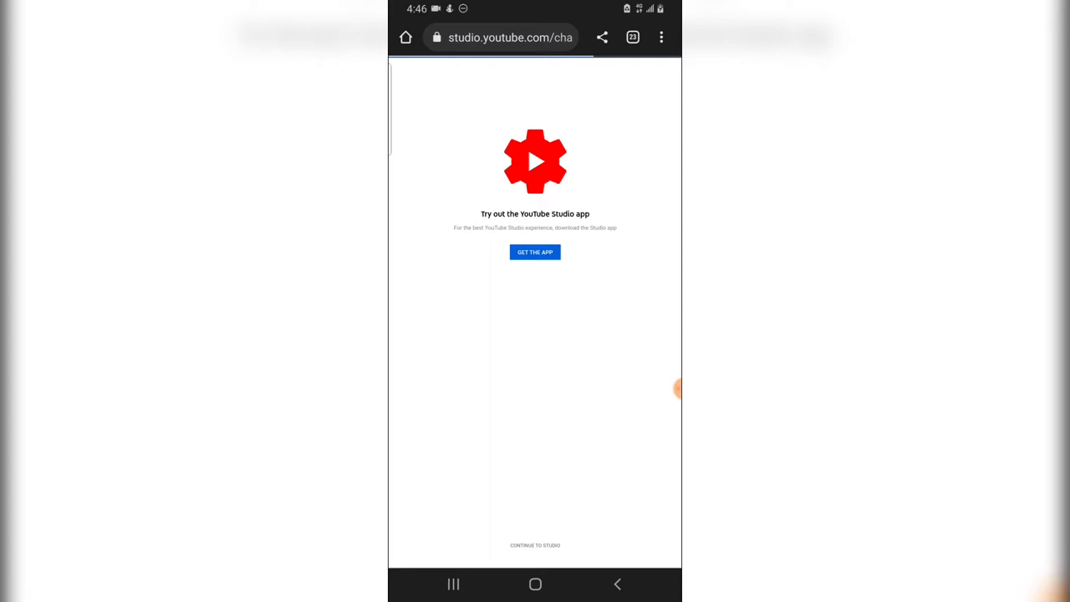
left_click(535, 545)
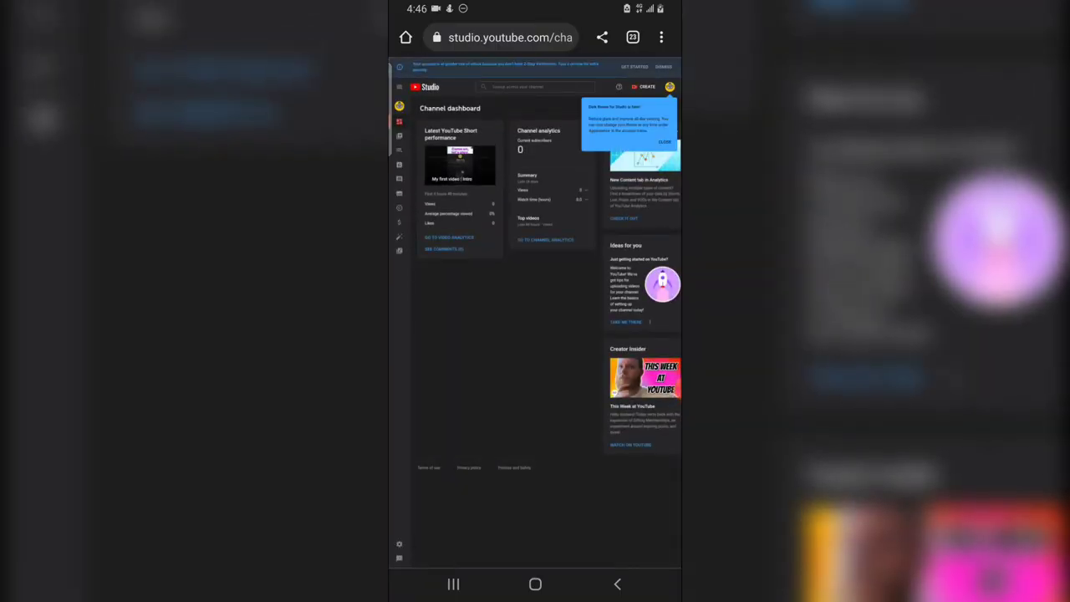
Step: From the channel's video list, open 'Playing till I get tired' details and attempt a custom thumbnail upload
left_click(663, 142)
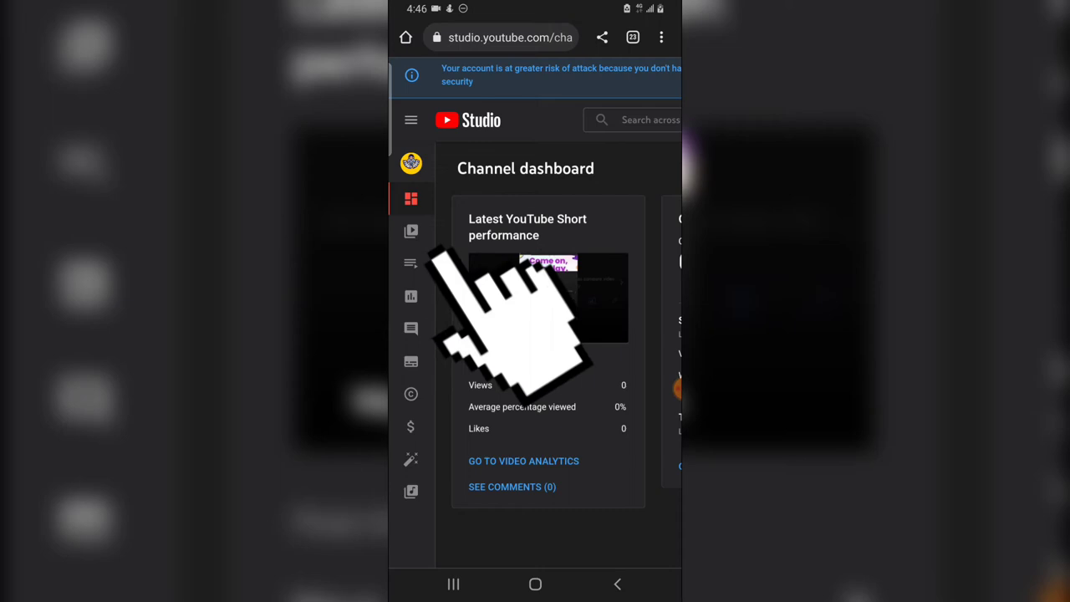
mouse_move(502, 309)
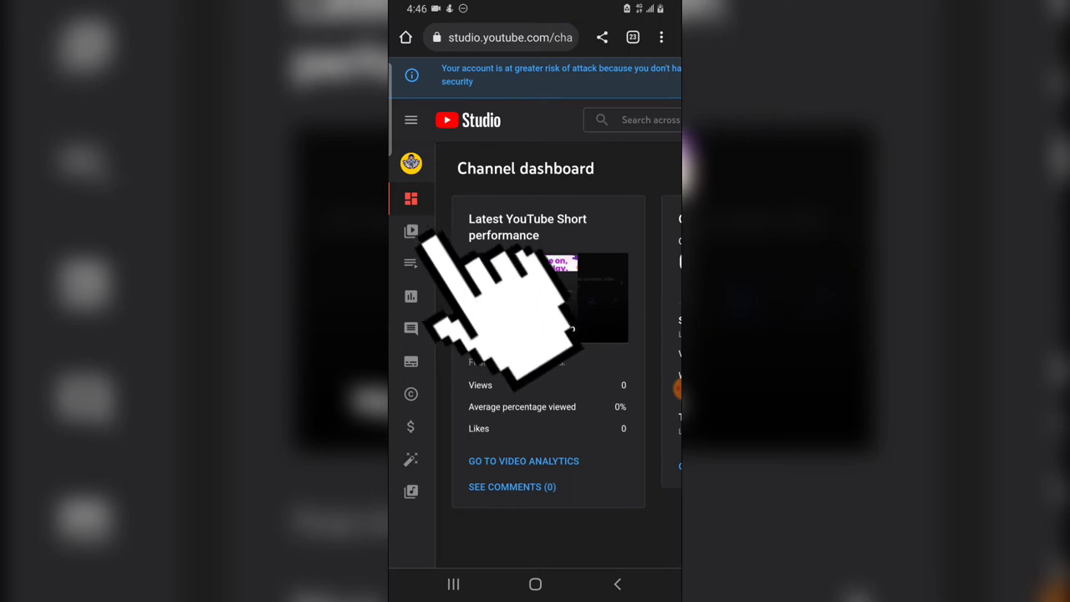
mouse_move(518, 334)
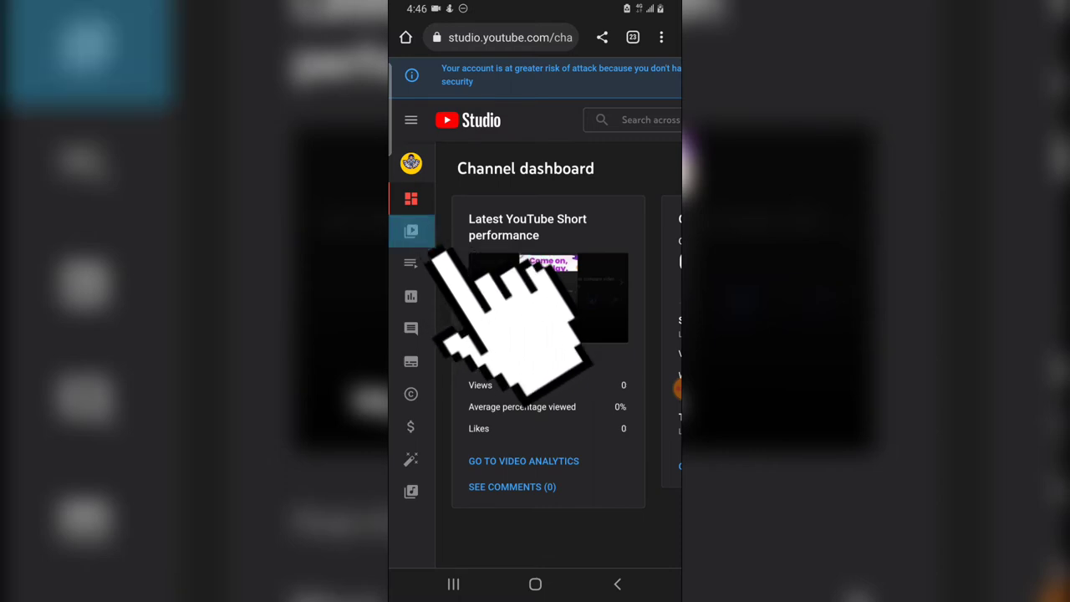
left_click(411, 231)
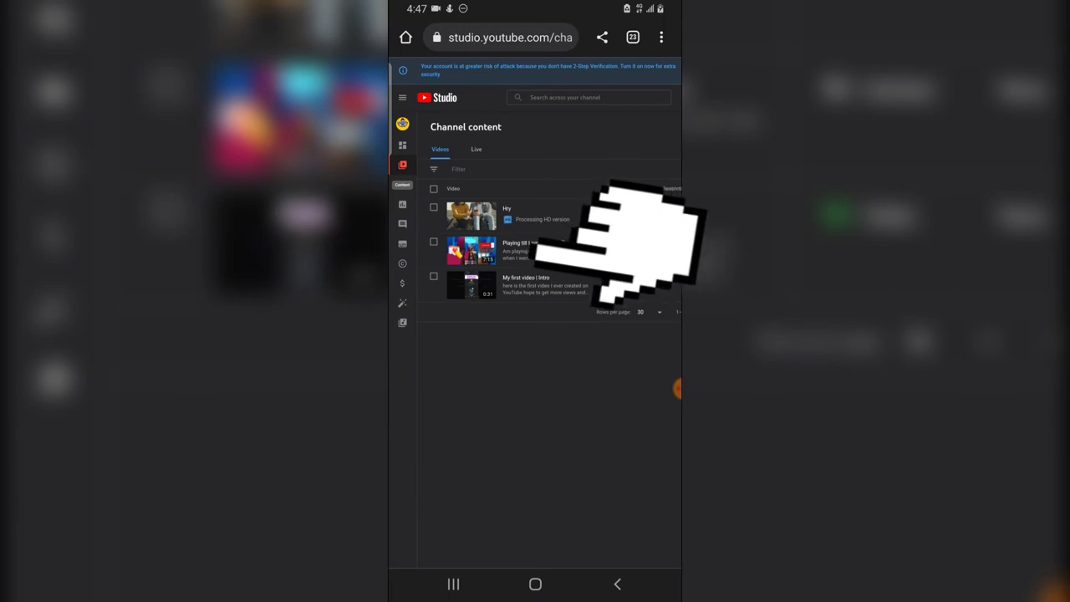
left_click(470, 249)
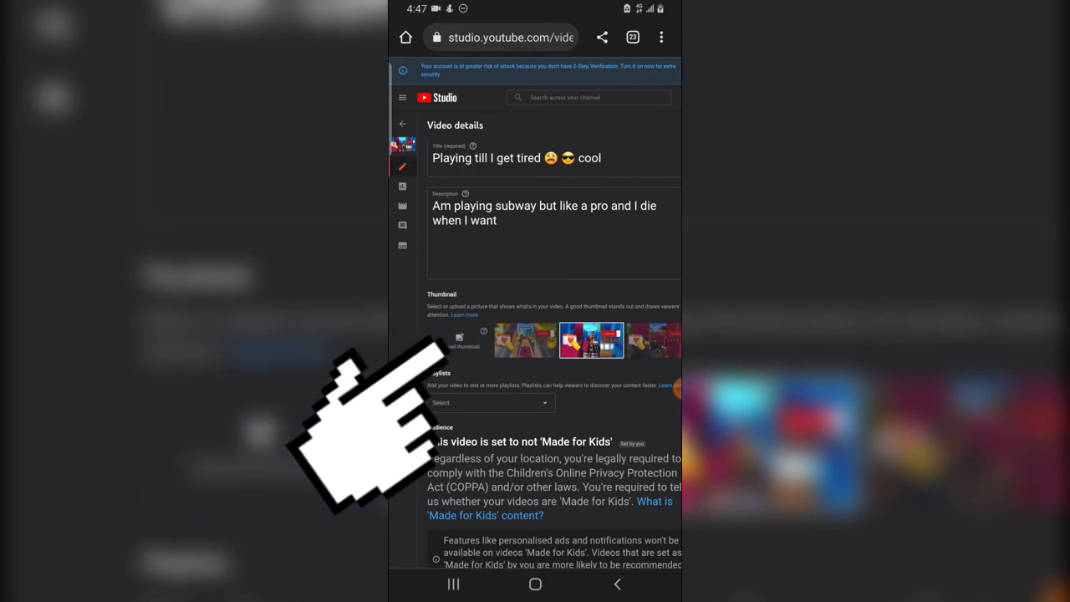
left_click(458, 341)
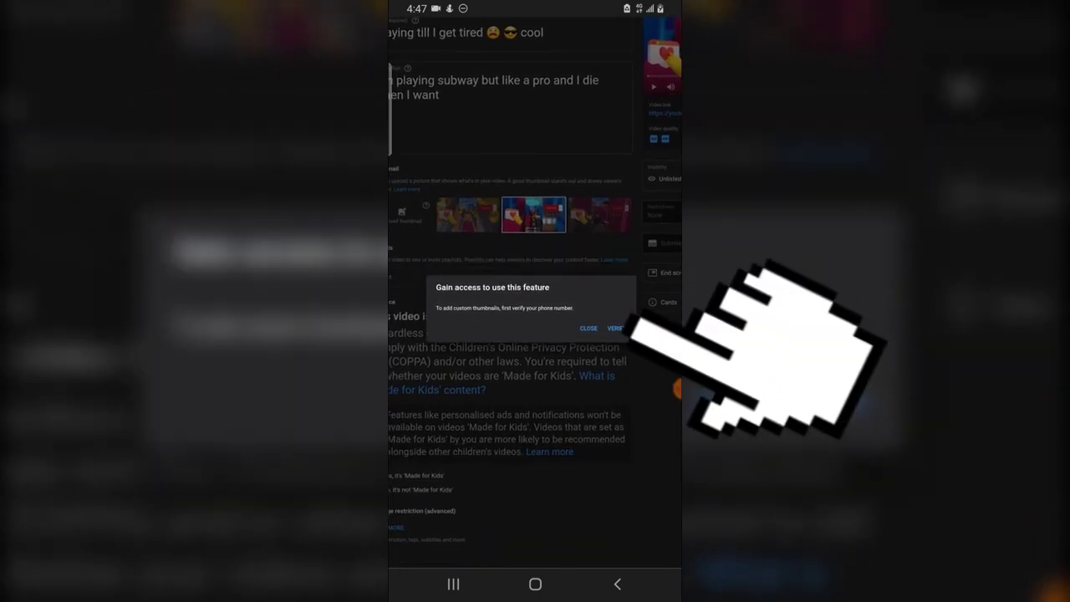
mouse_move(786, 368)
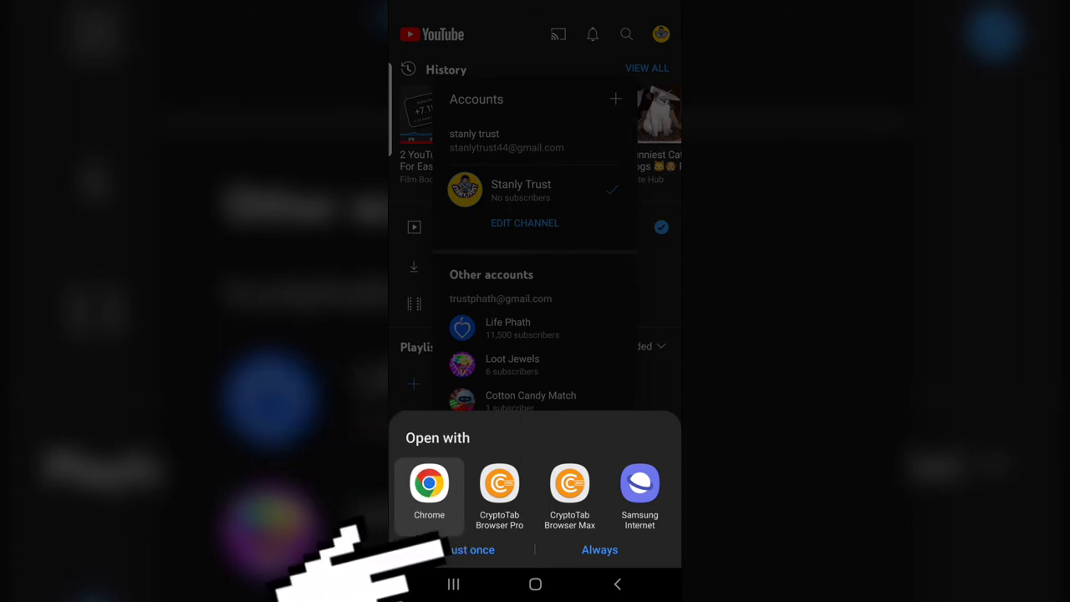
Step: Verify the account by text message with Nigeria (+234) number and submit the six-digit code
left_click(428, 484)
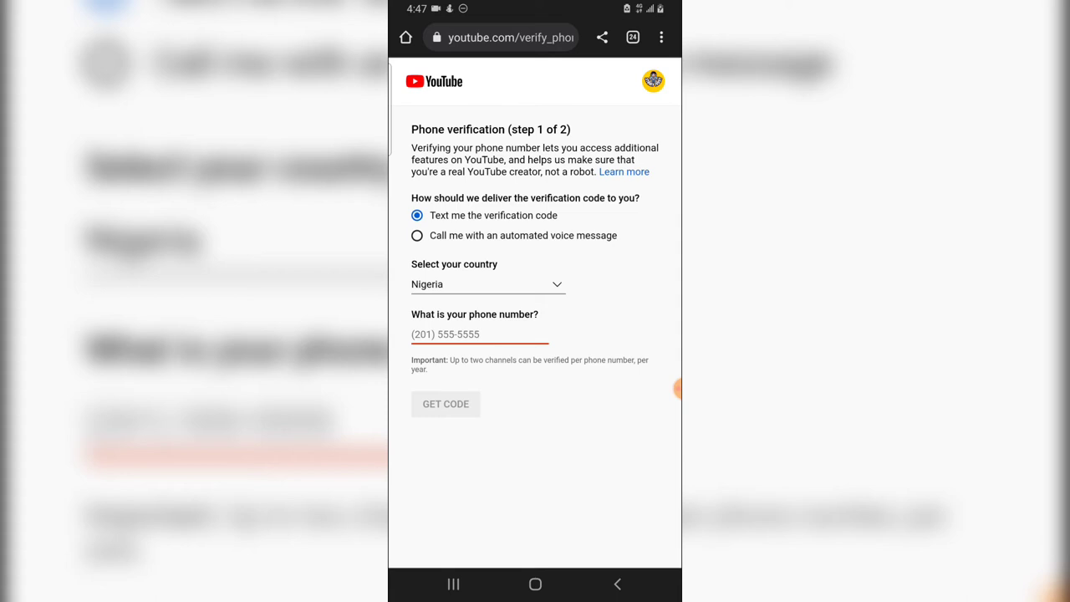
left_click(488, 284)
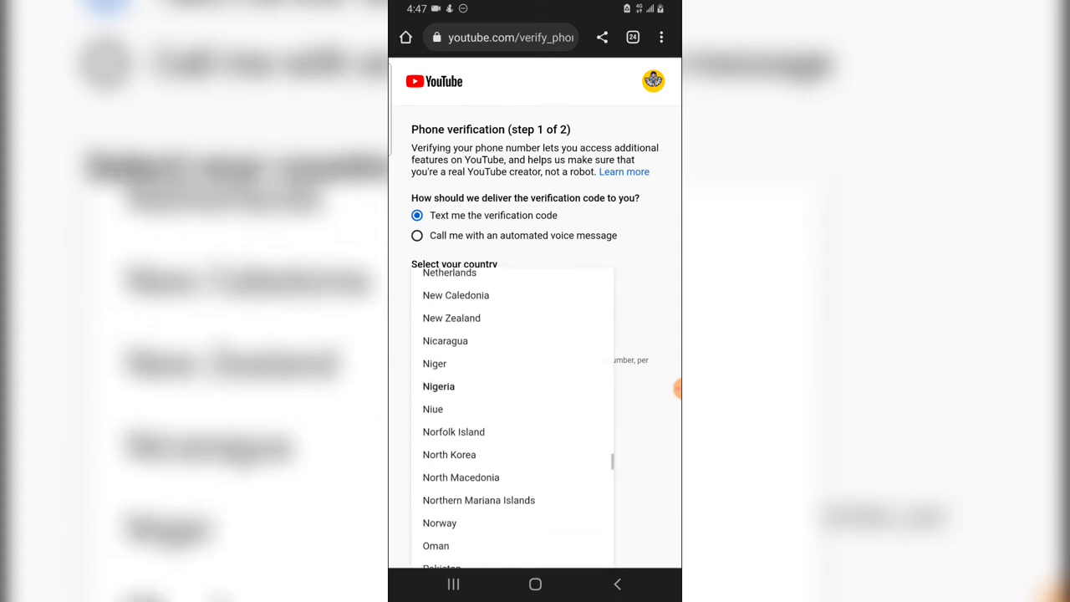
left_click(438, 387)
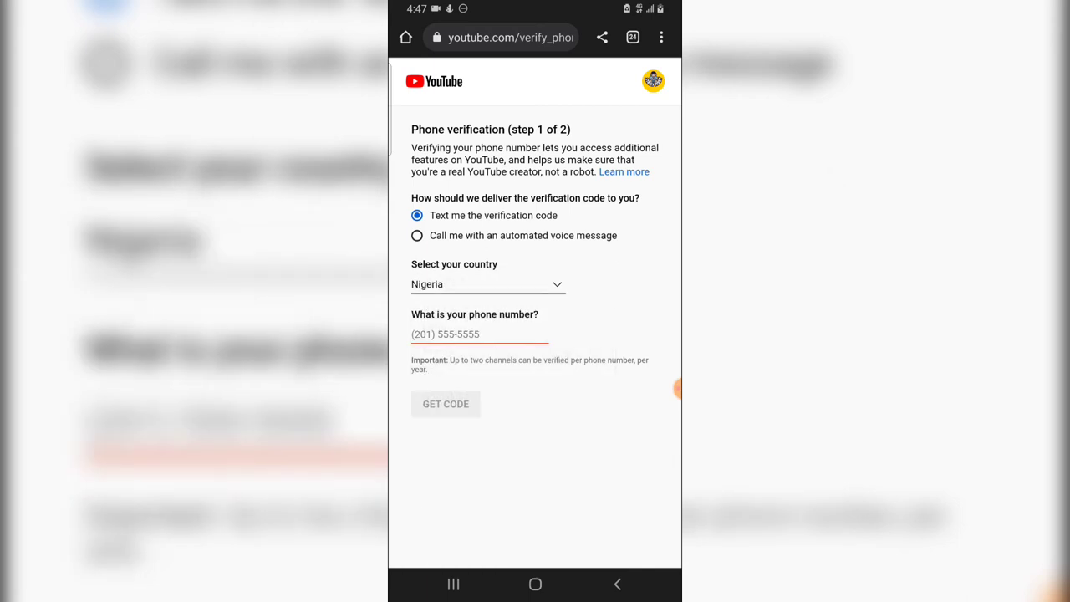
left_click(478, 335)
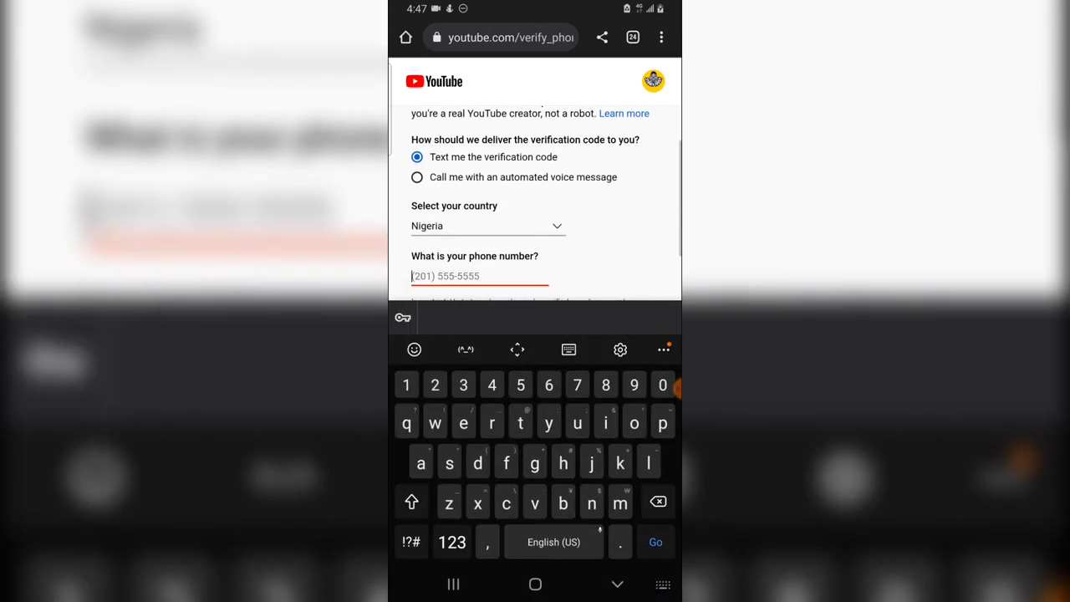
scroll("up", 3)
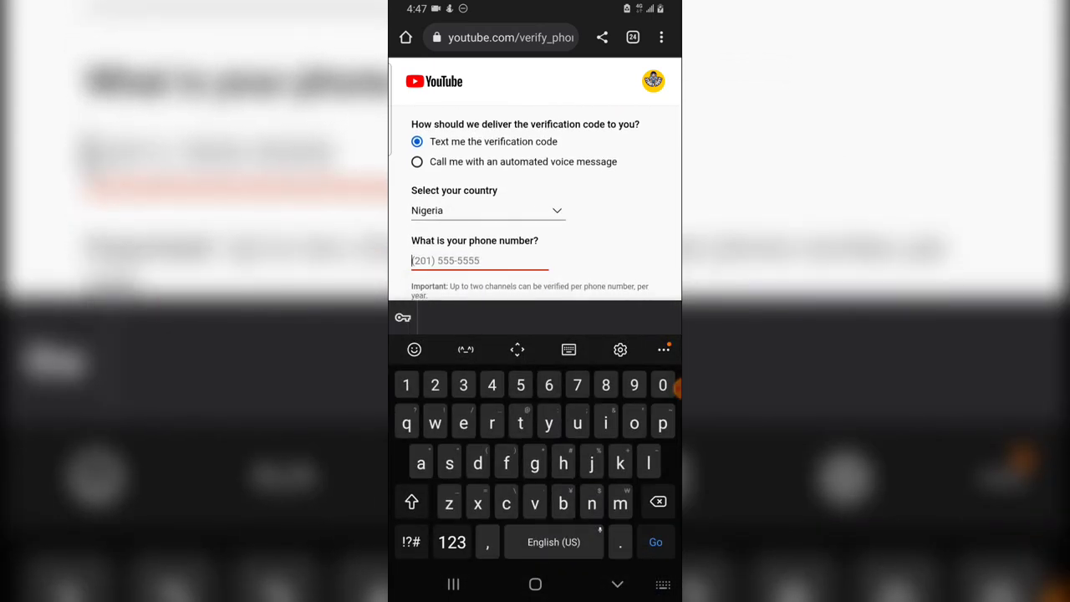
left_click(411, 542)
type("+")
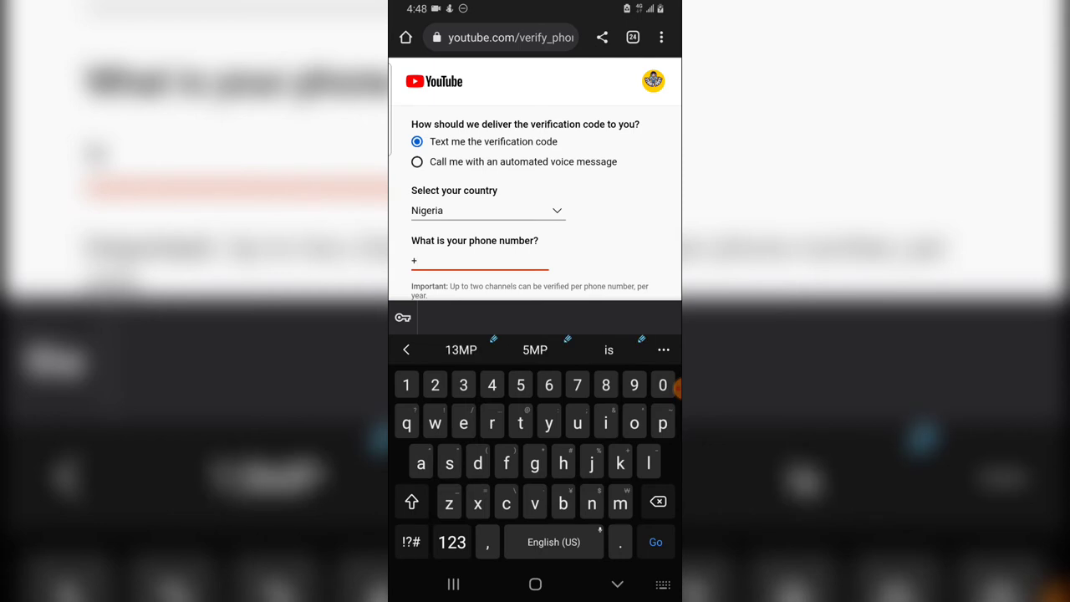
type("234")
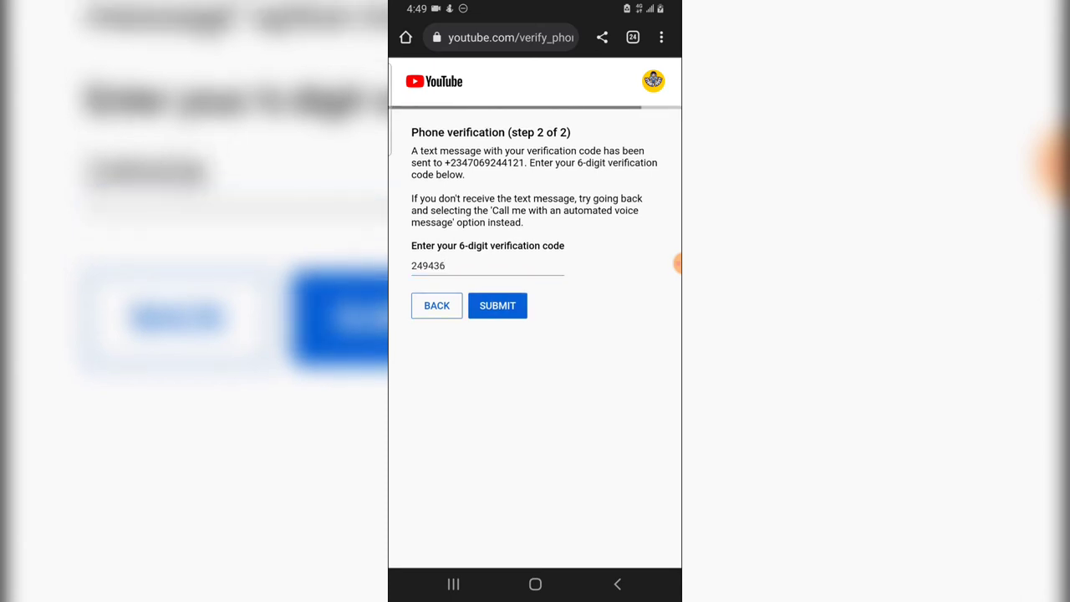
left_click(499, 304)
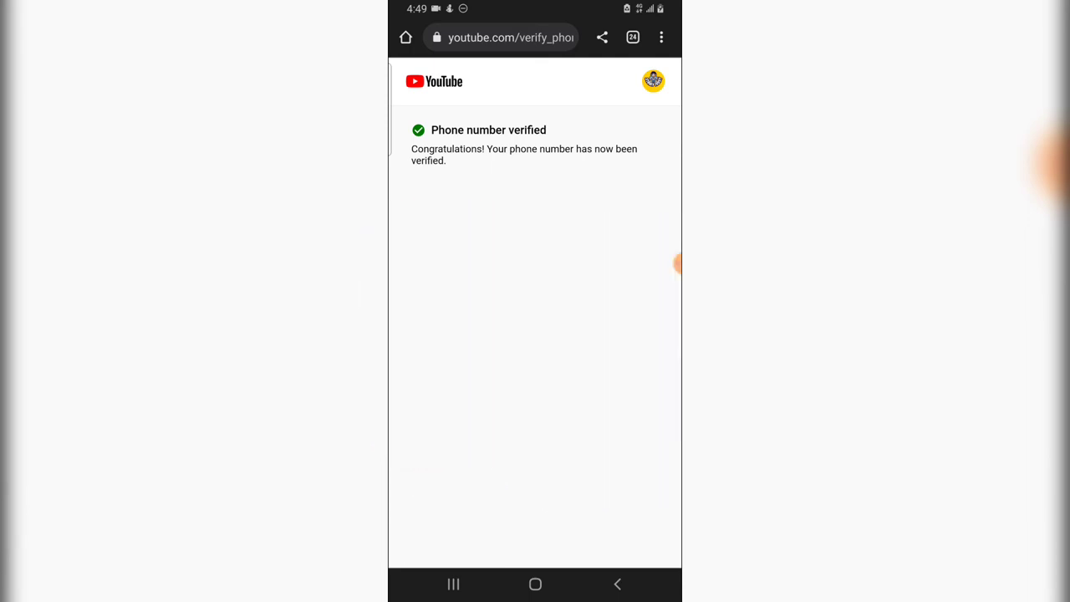
Step: Back in the Studio app, apply the custom 'FAIL WHEN I WANT' thumbnail to the video
left_click(535, 585)
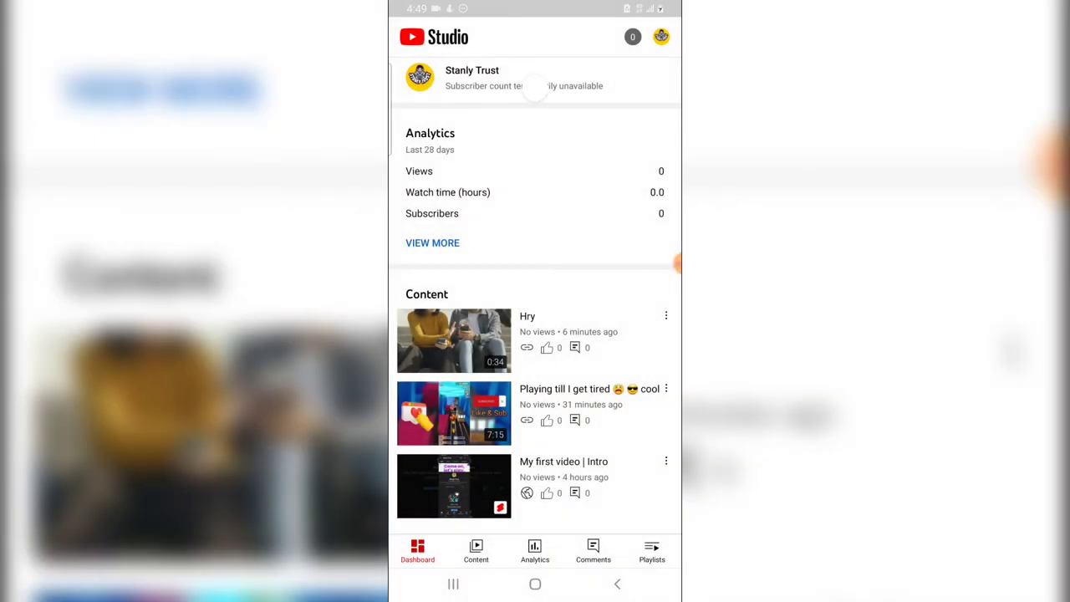
left_click(454, 413)
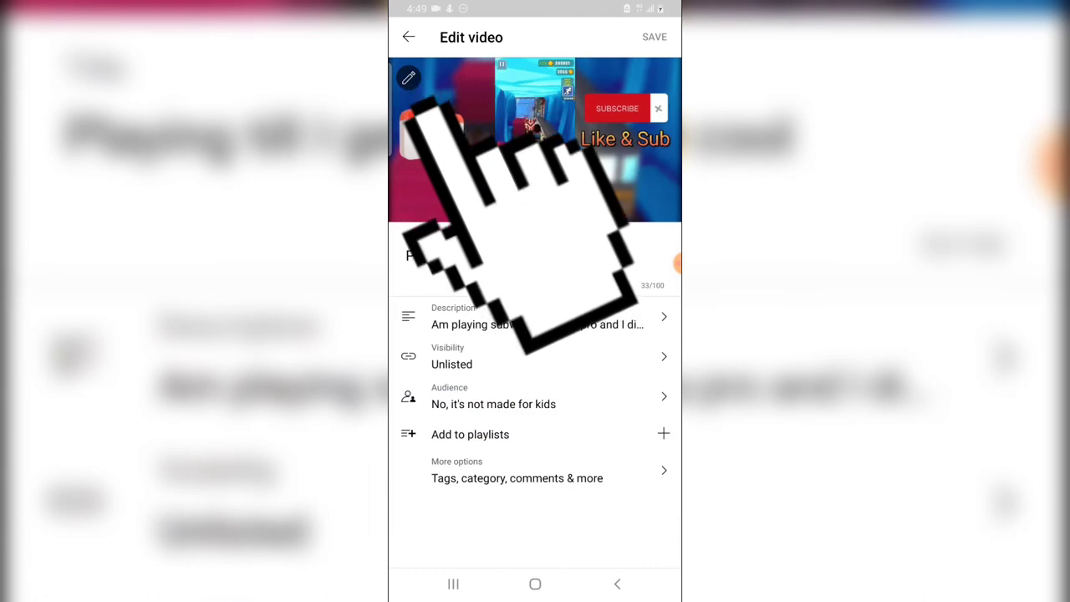
left_click(407, 77)
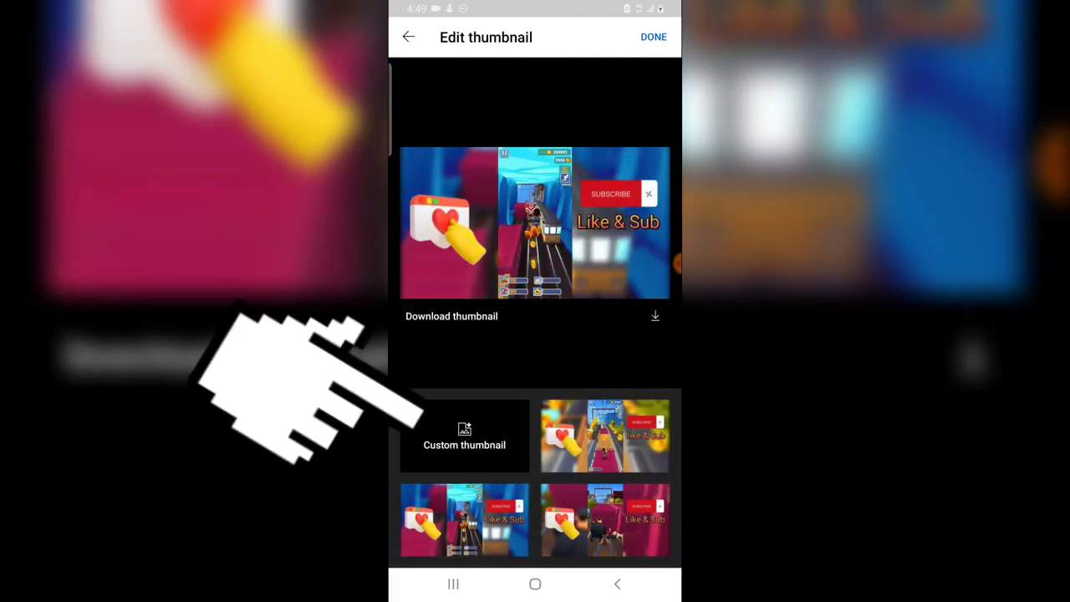
left_click(464, 434)
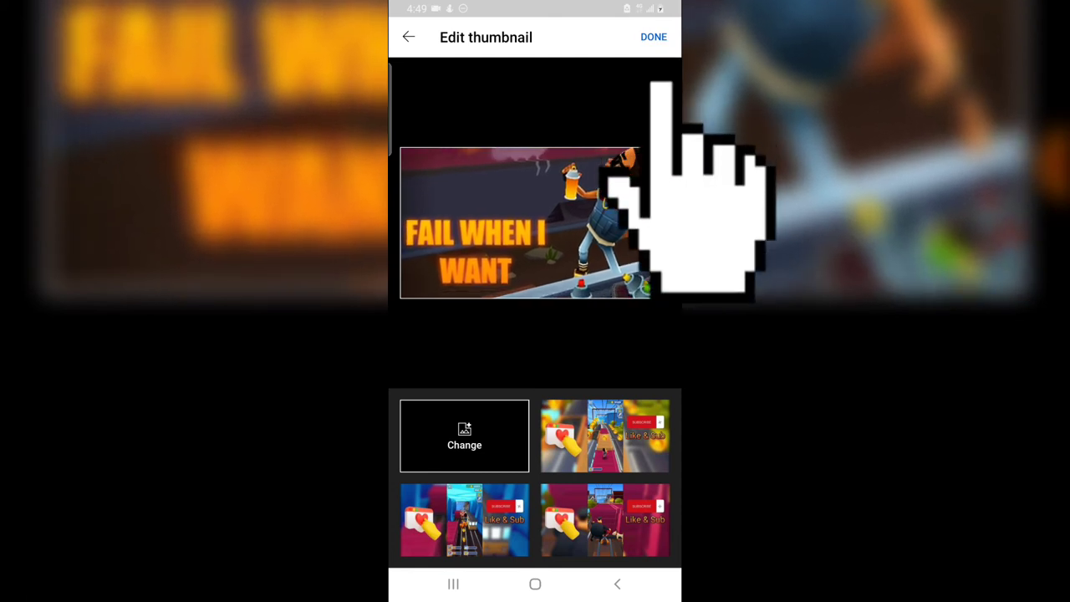
left_click(652, 36)
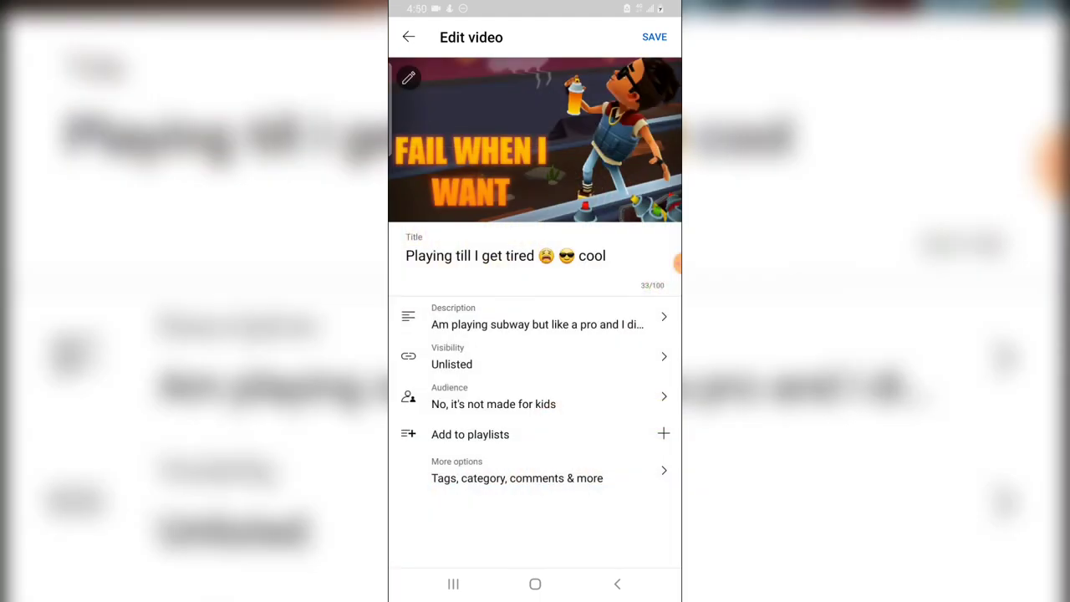
Step: Set the video's visibility to Public and save the changes
left_click(535, 356)
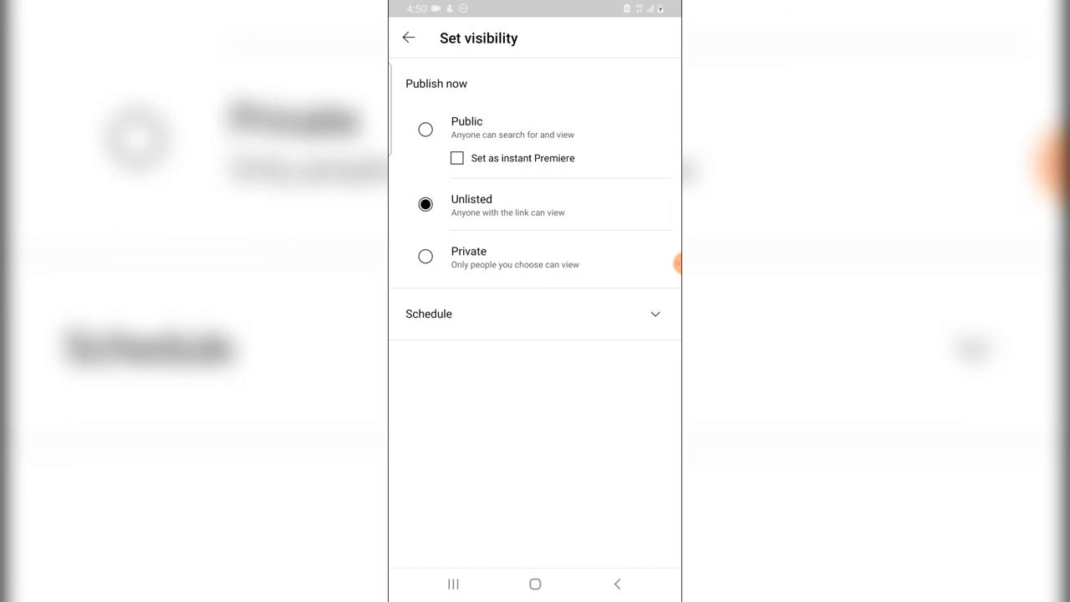
left_click(424, 130)
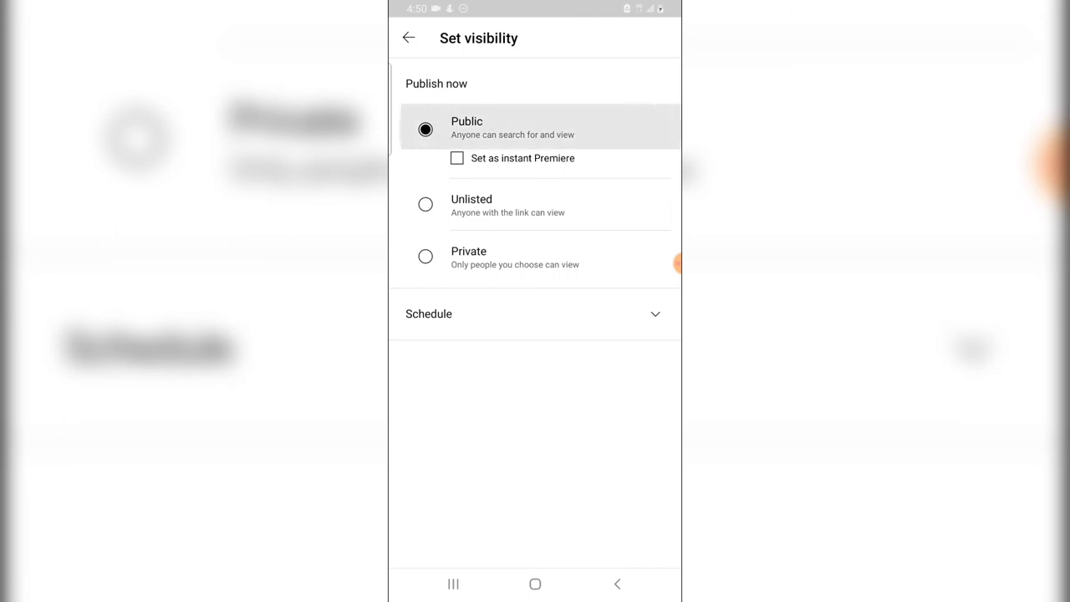
left_click(408, 37)
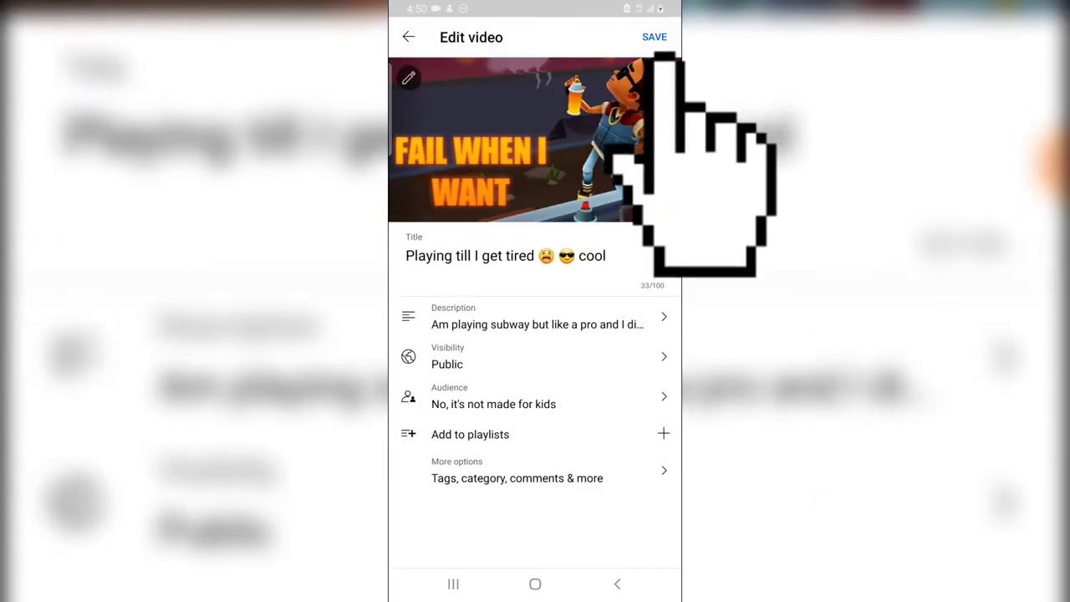
left_click(656, 36)
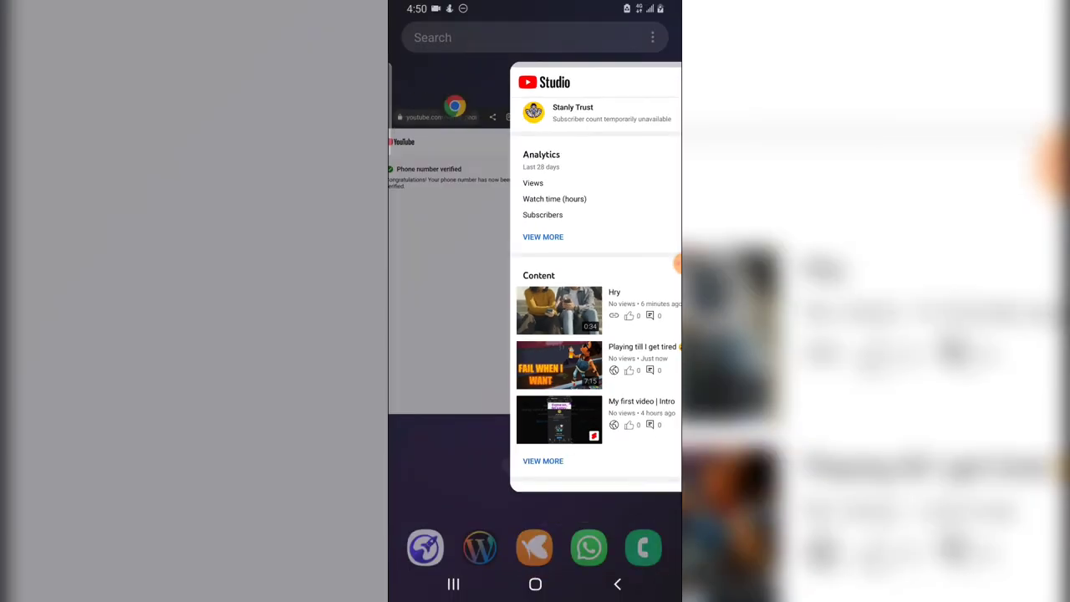
Step: Show the Android recents overview with YouTube Studio and the browser cards
left_click(453, 583)
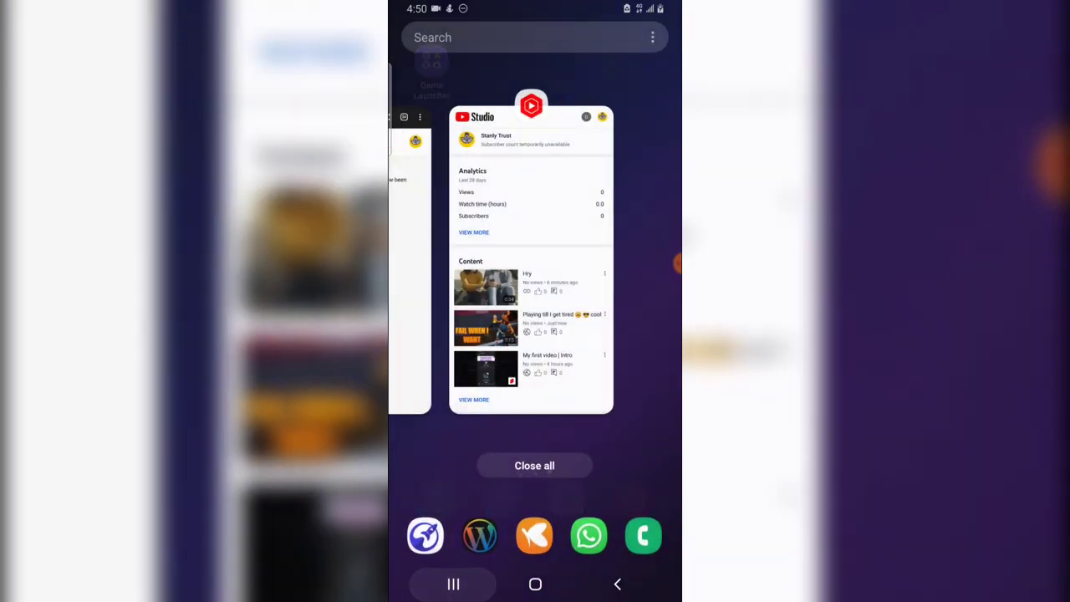